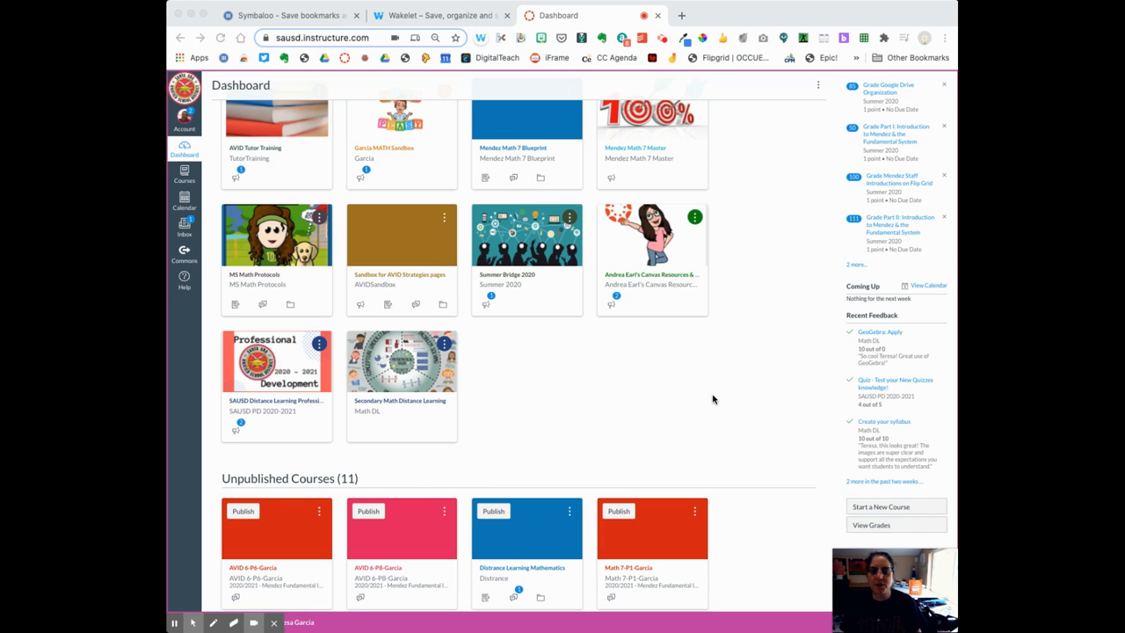
mouse_move(675, 400)
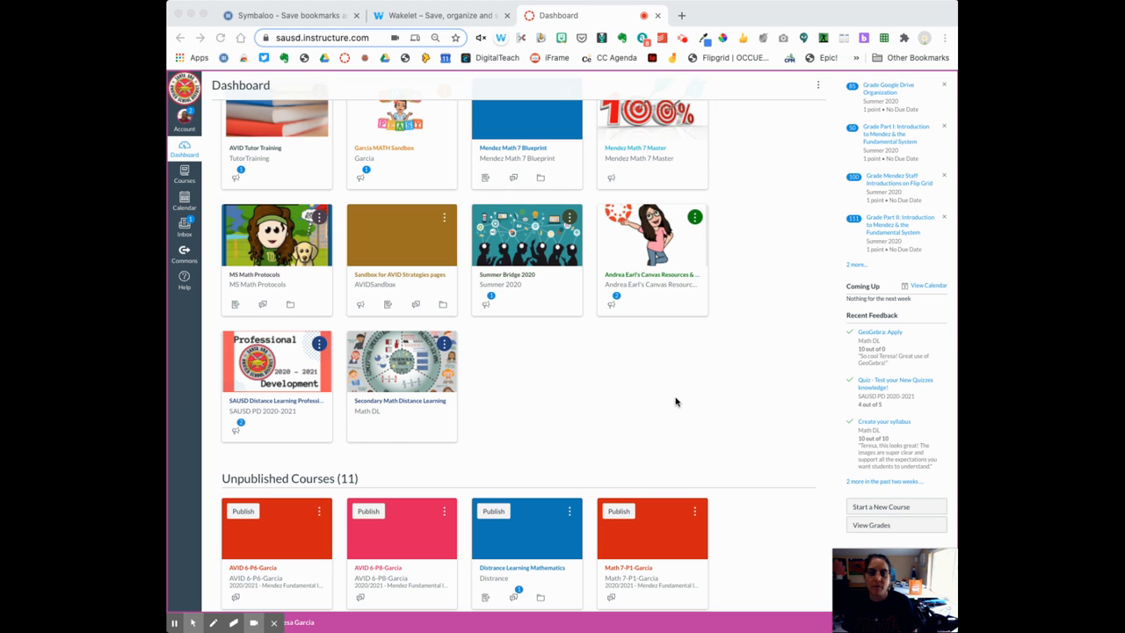
mouse_move(657, 386)
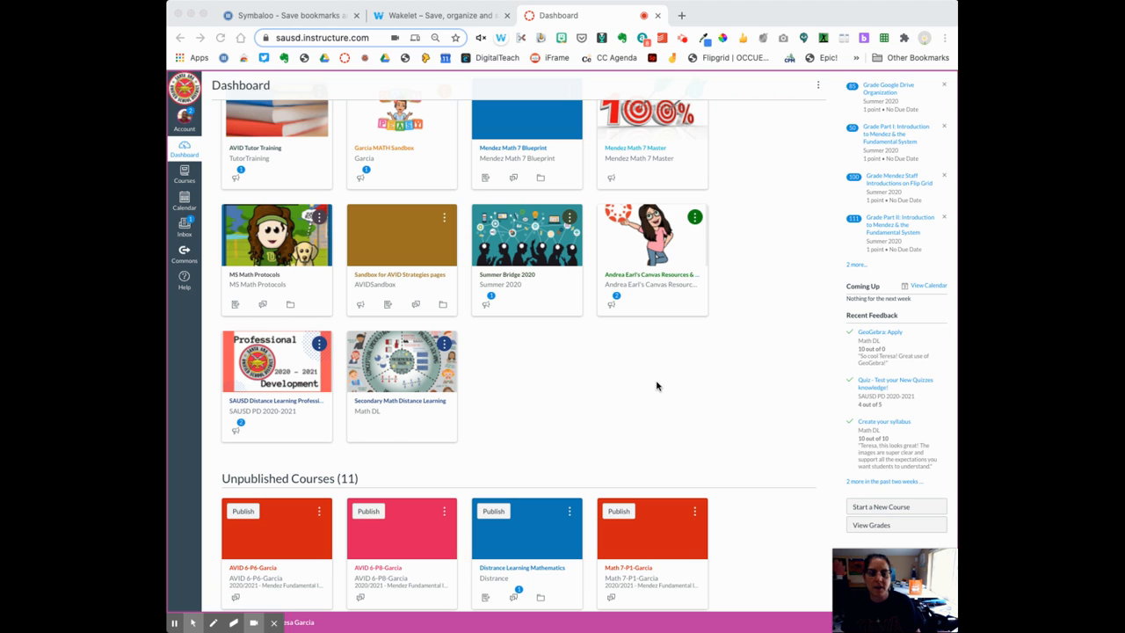
mouse_move(652, 378)
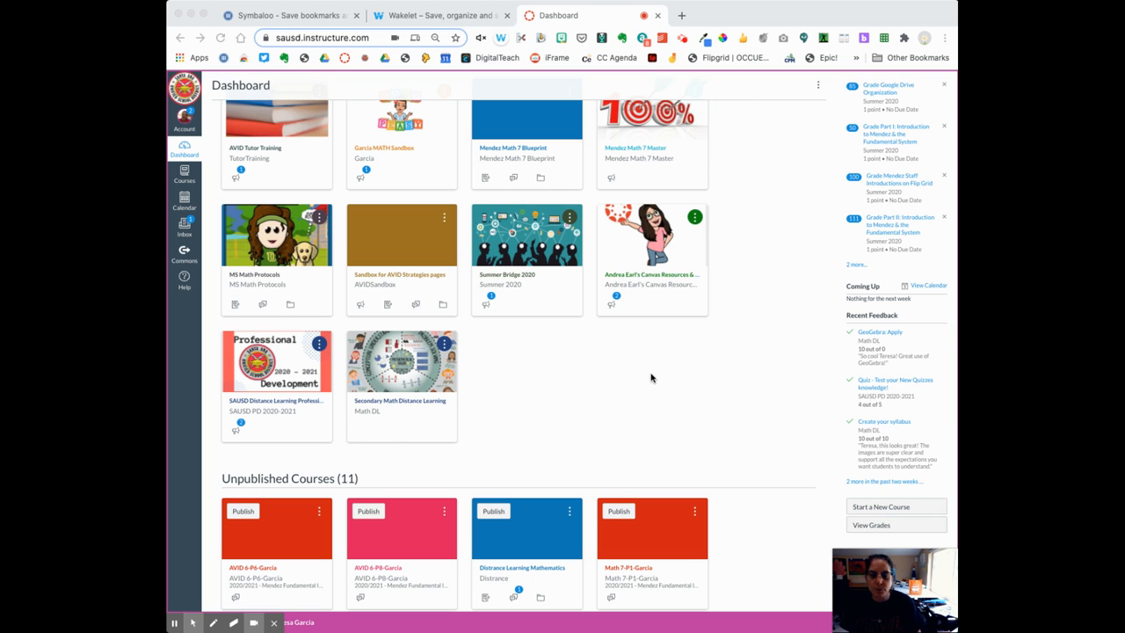
Step: Scroll the Dashboard down to the Unpublished Courses section with the Math 7 period cards
scroll(down, 3)
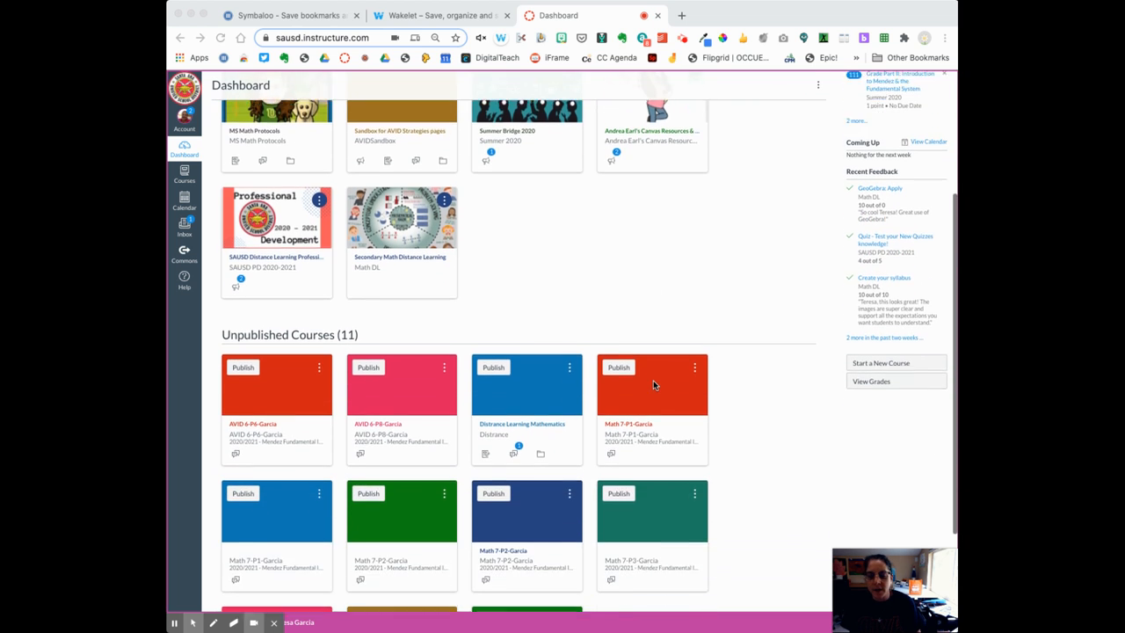
scroll(down, 3)
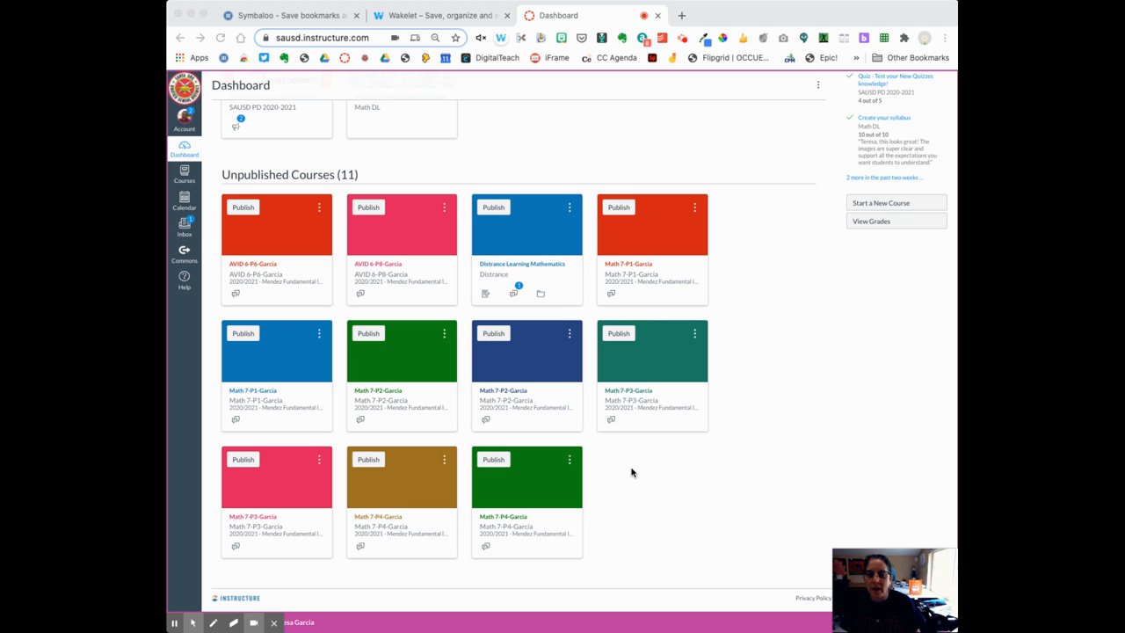
mouse_move(629, 471)
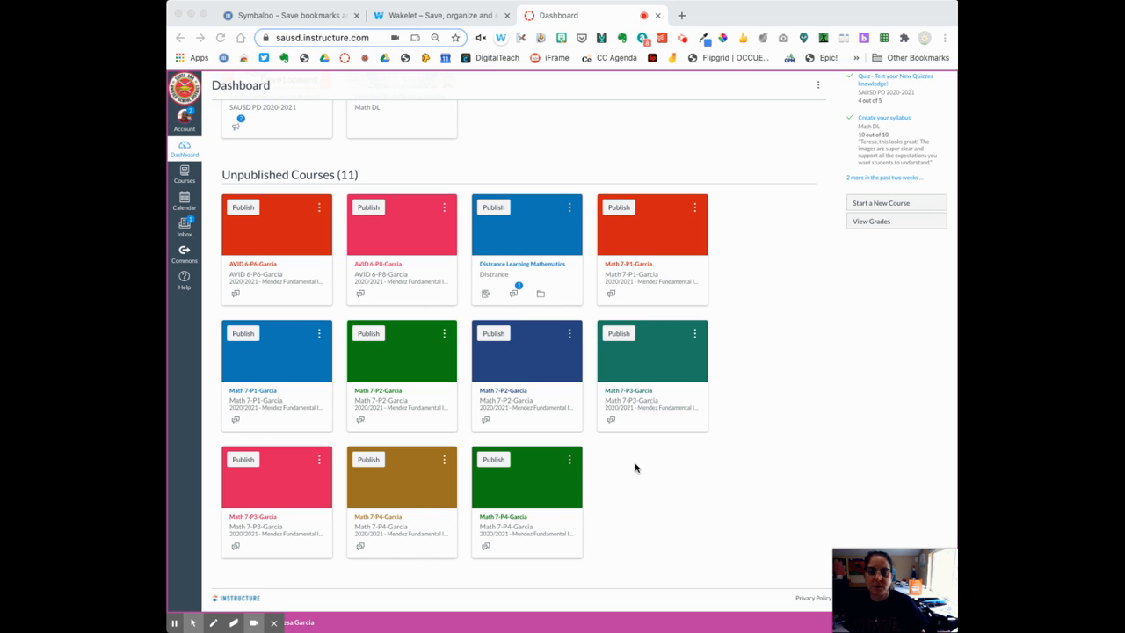
mouse_move(638, 478)
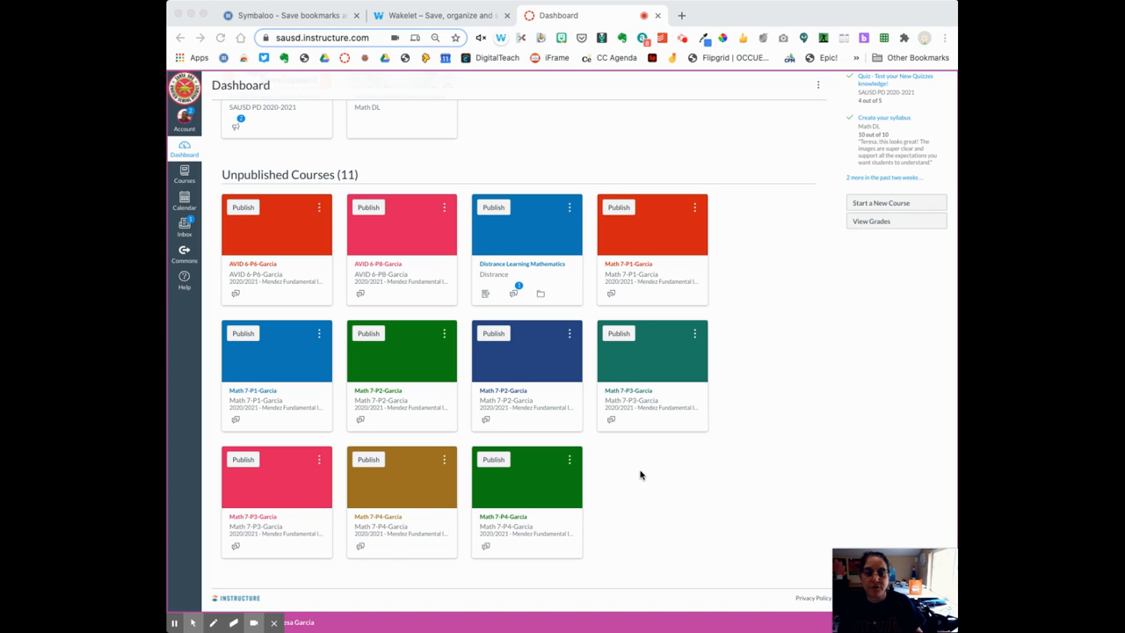
mouse_move(652, 285)
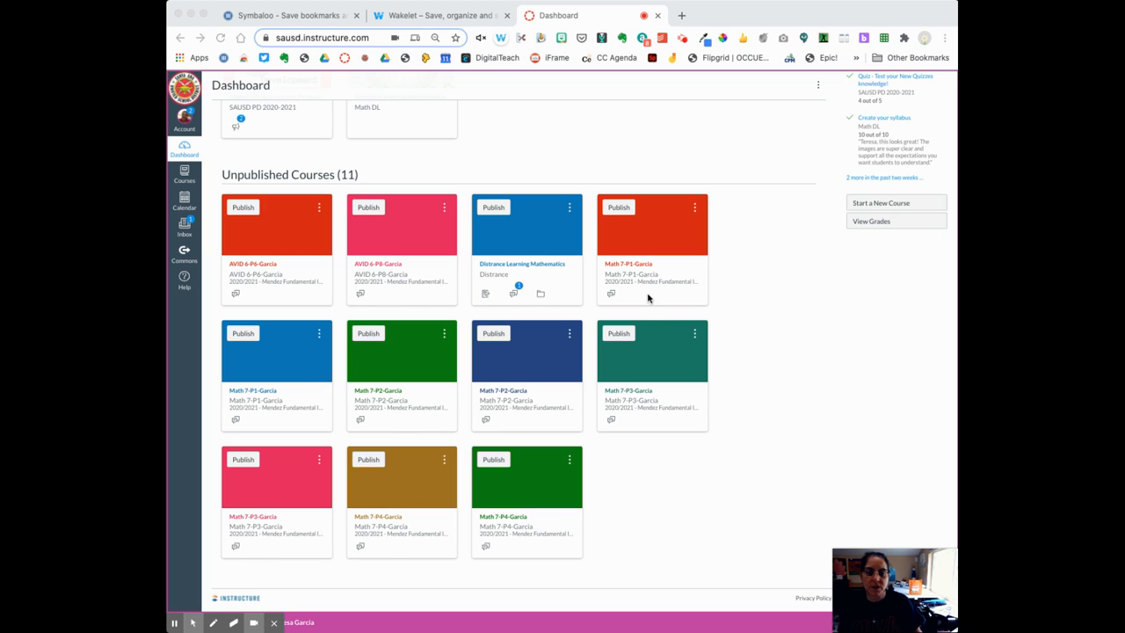
mouse_move(652, 267)
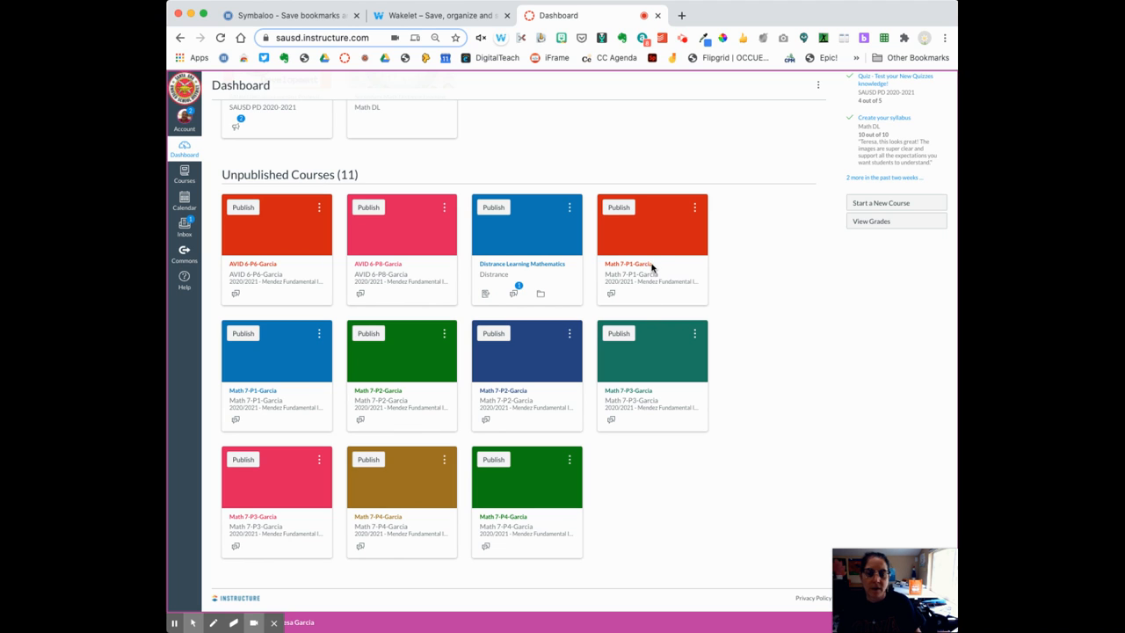
mouse_move(650, 274)
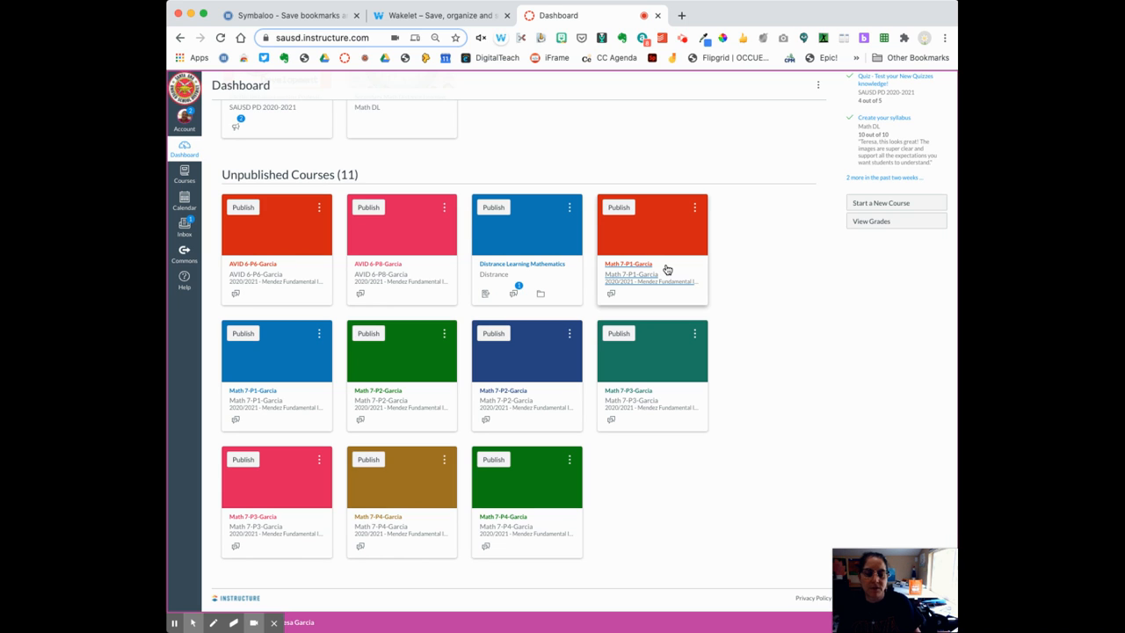
mouse_move(636, 282)
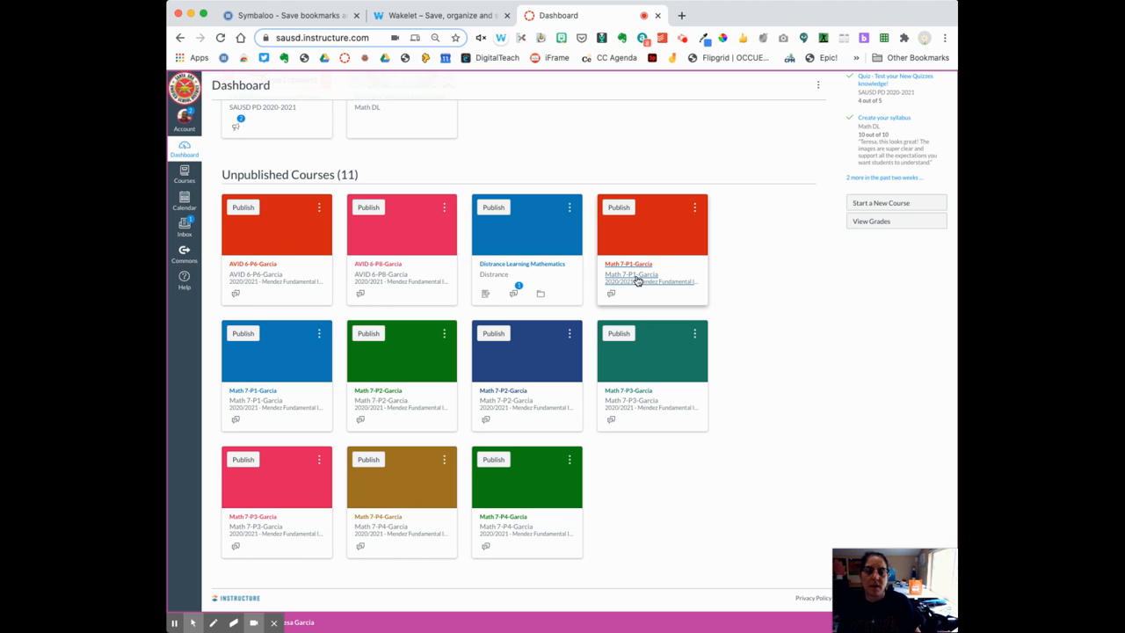
mouse_move(629, 281)
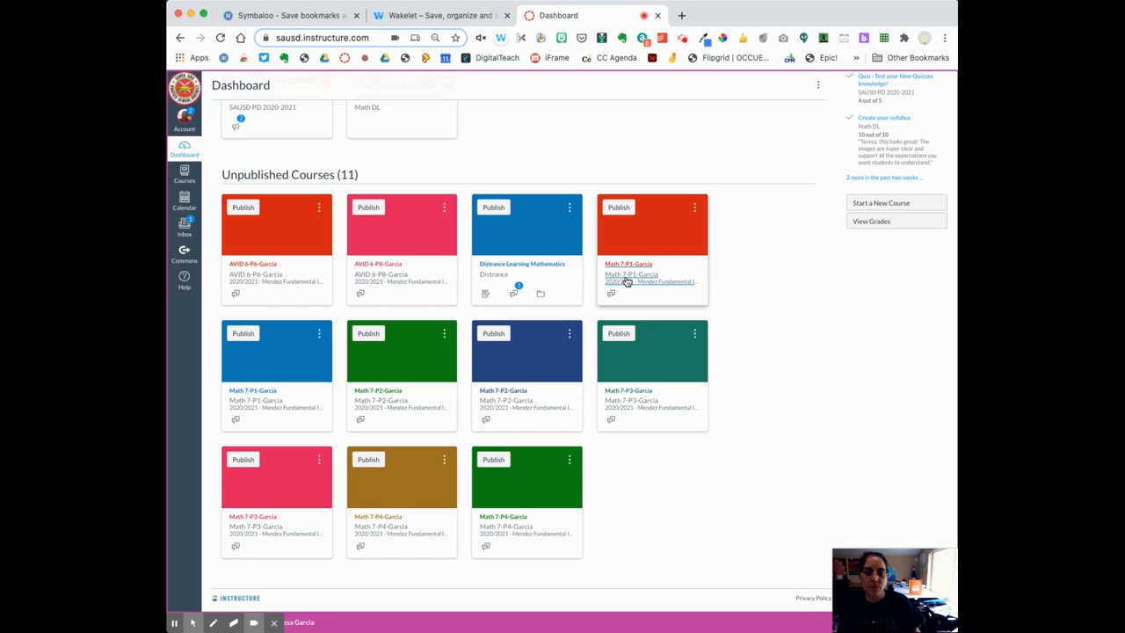
mouse_move(611, 292)
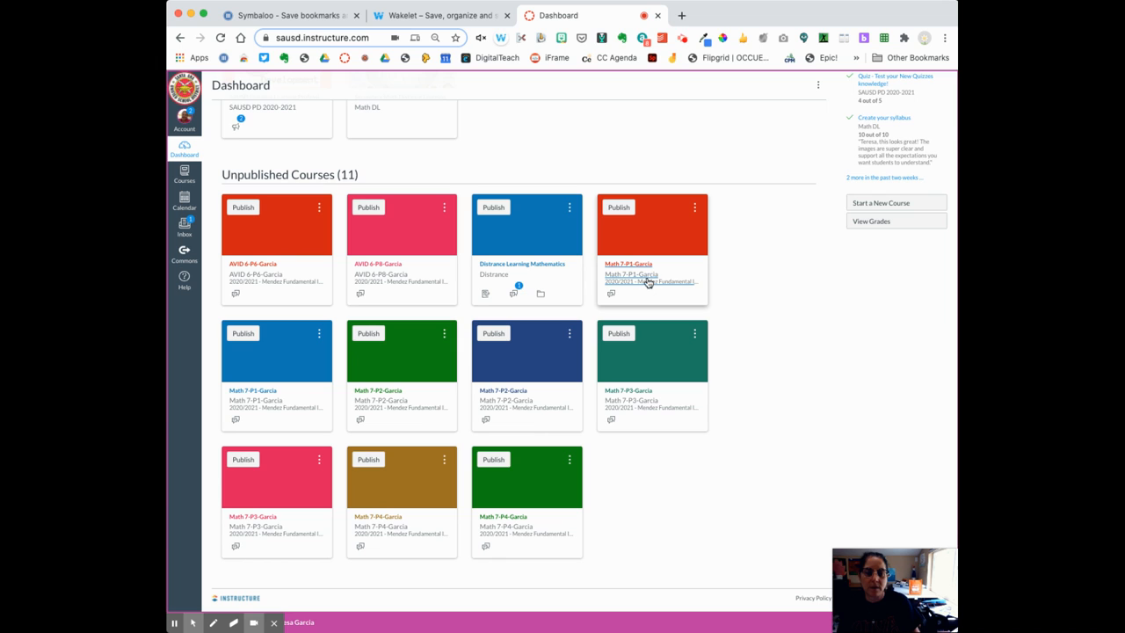
Step: Enter the Math 7-P1-Garcia course from its unpublished card and head to its Settings
click(636, 277)
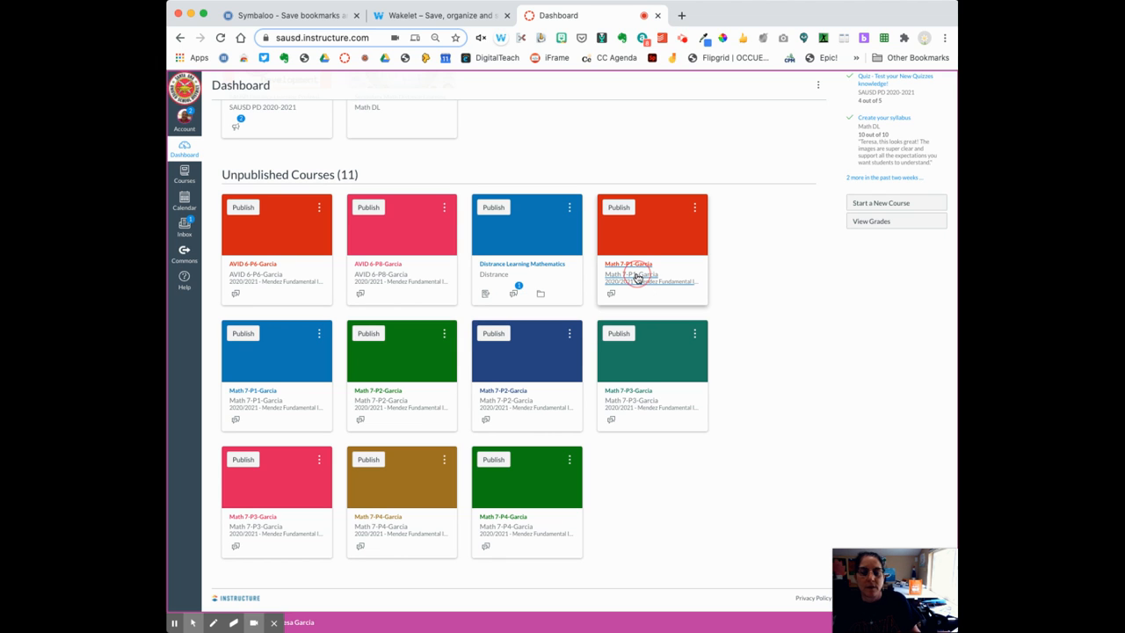
click(629, 263)
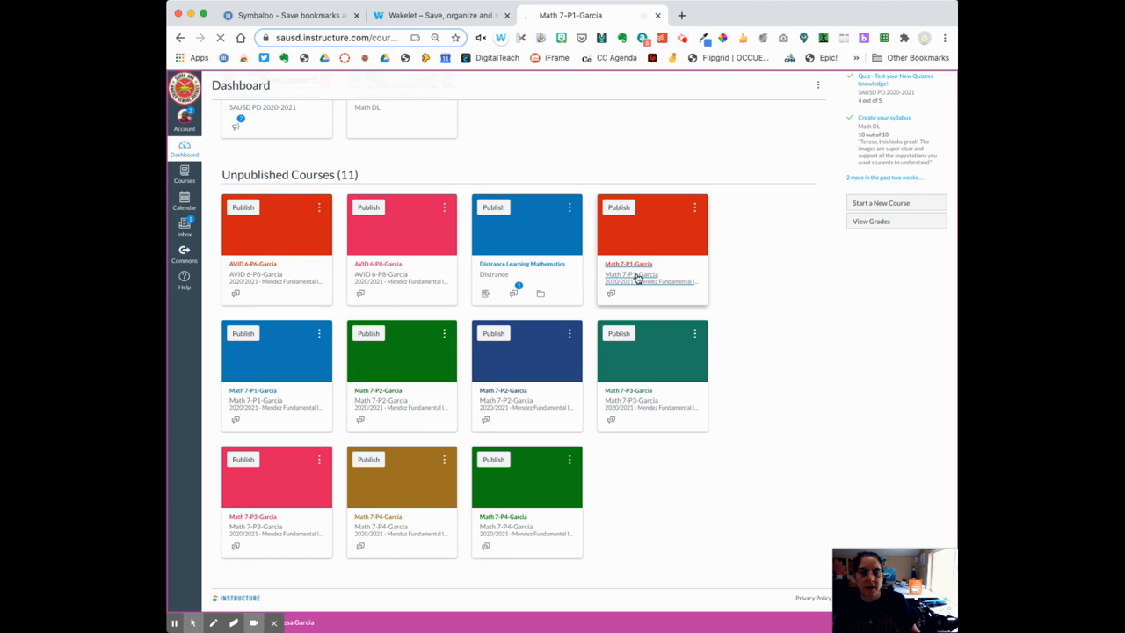
click(629, 263)
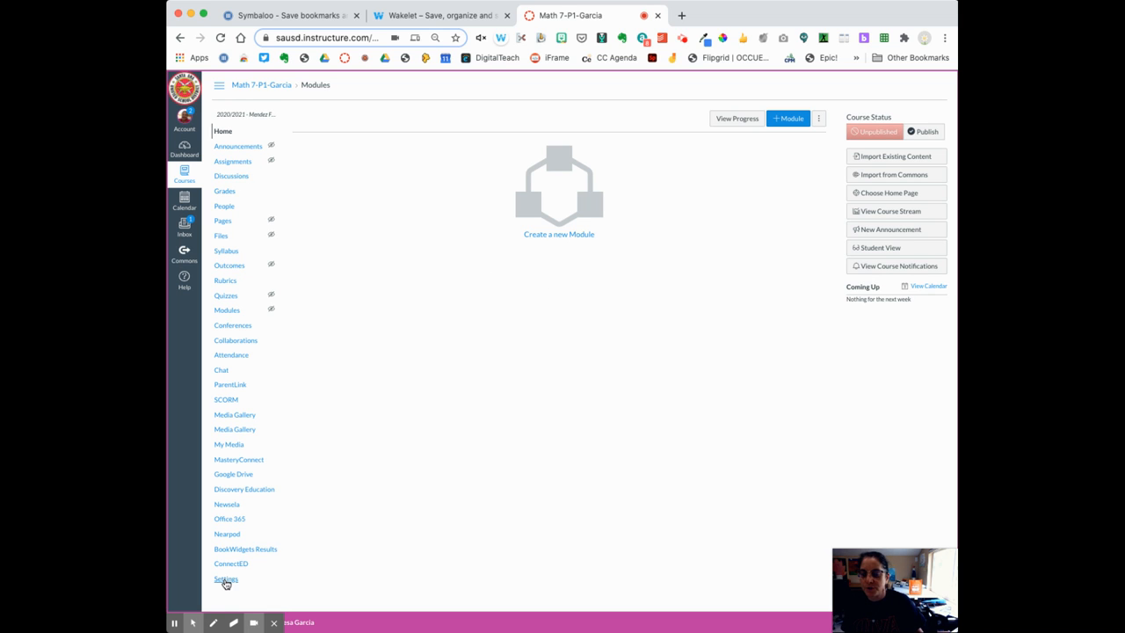
click(224, 578)
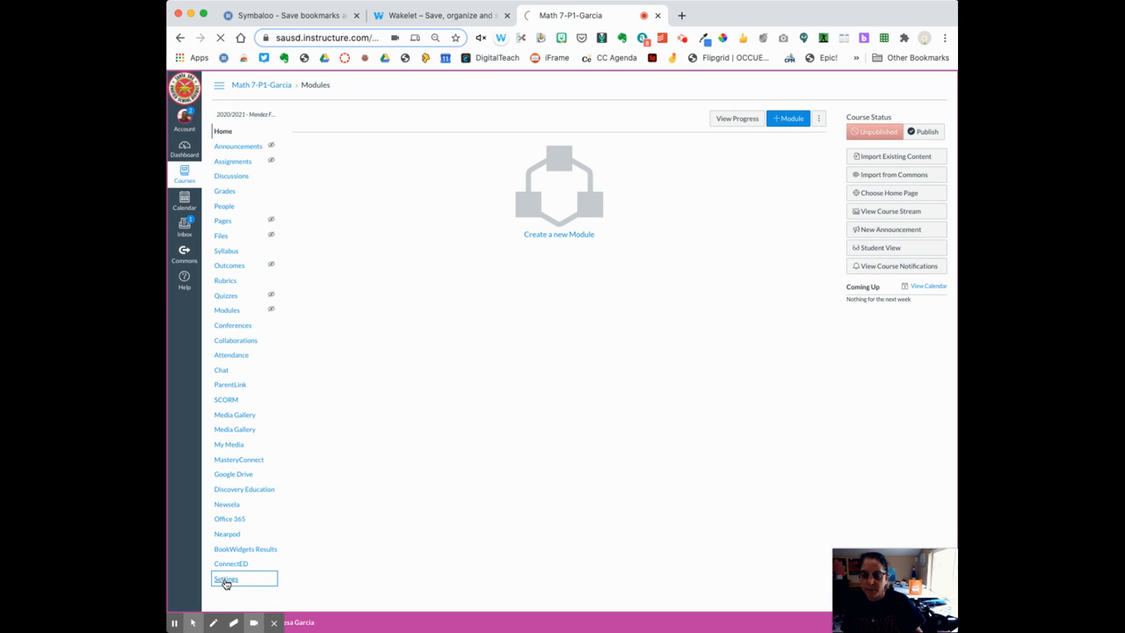
Step: Replace the course name with Math 7 Garcia (2020-2021) and edit the course code to match
click(224, 578)
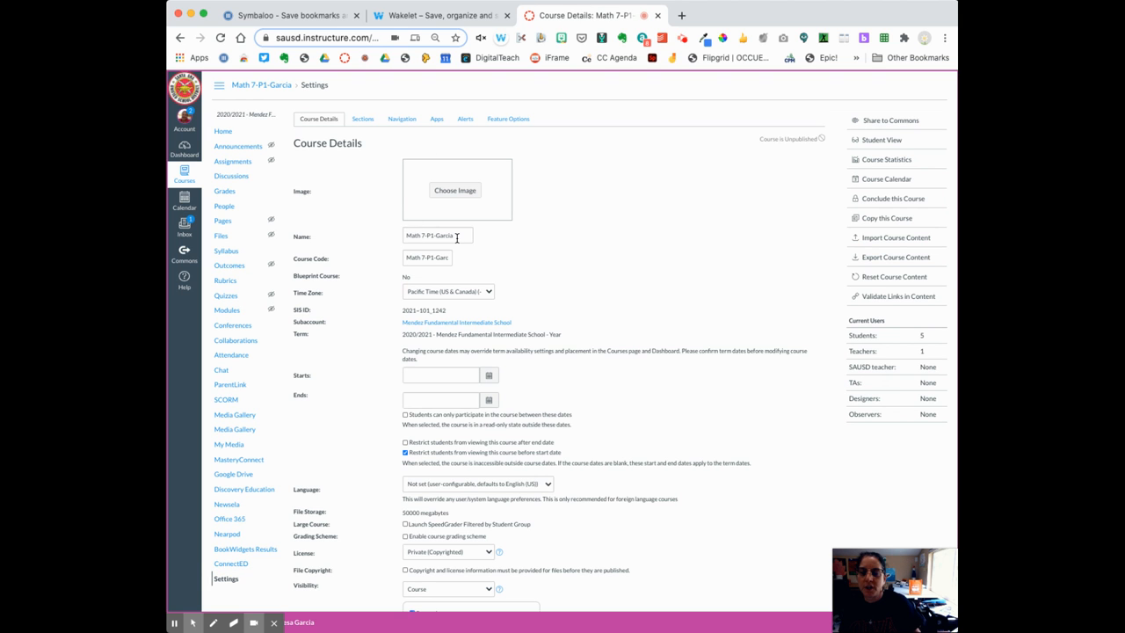
triple_click(436, 235)
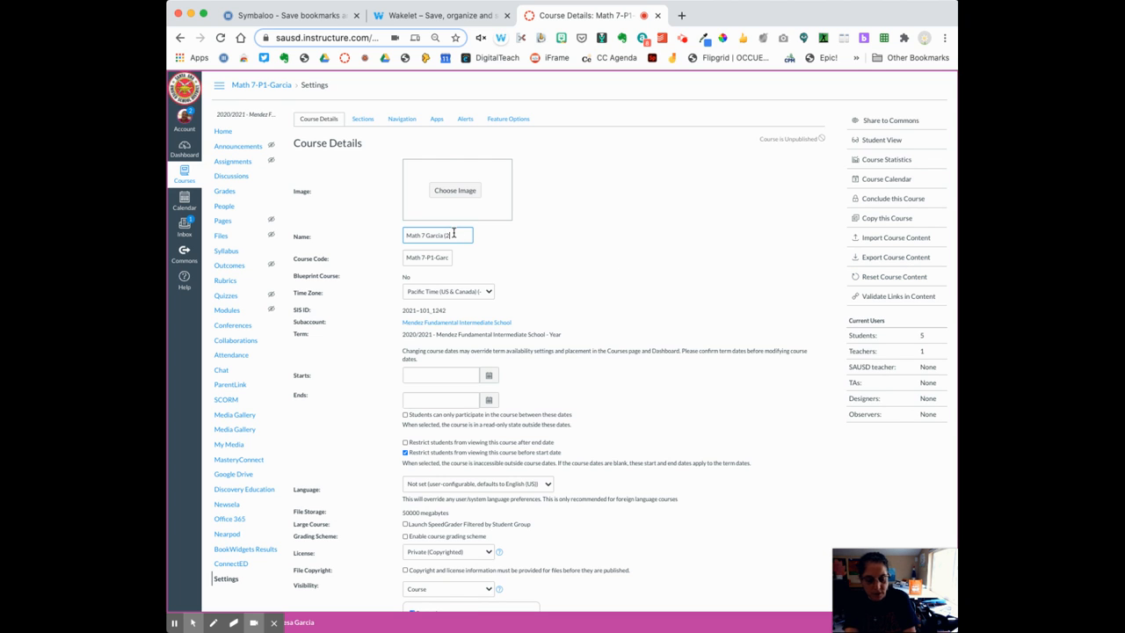
text(2020-2021))
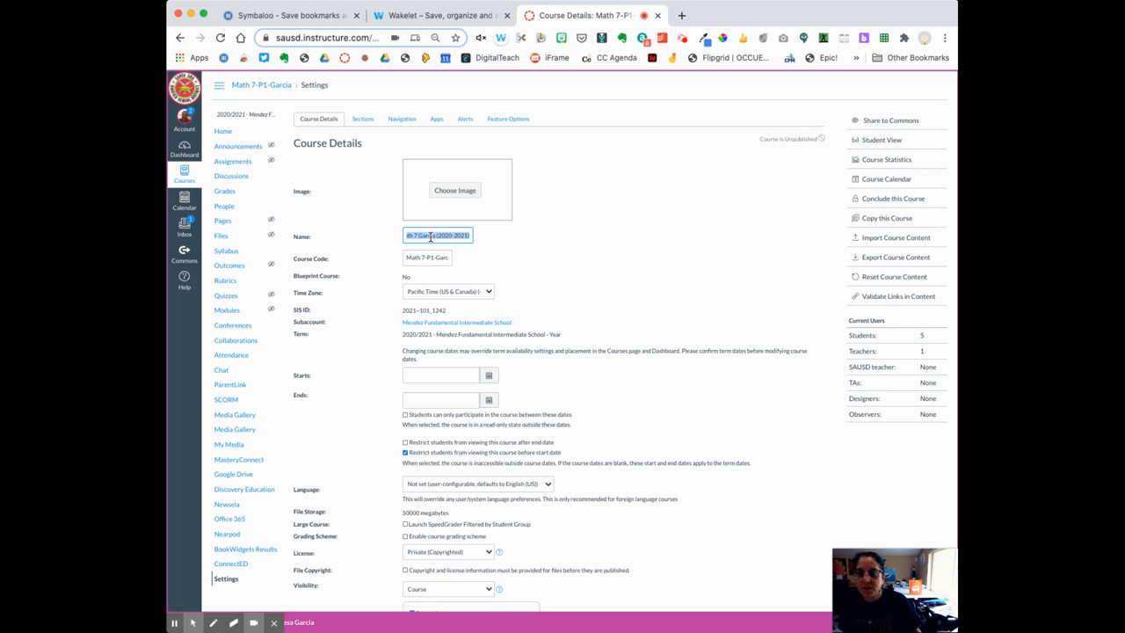
click(428, 257)
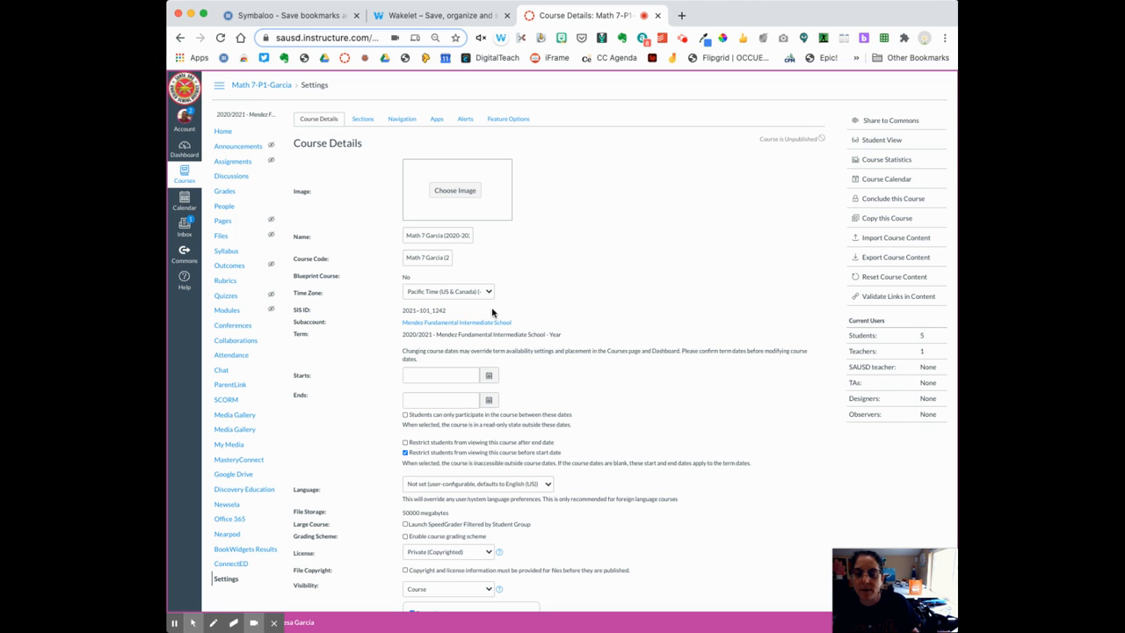
scroll(down, 3)
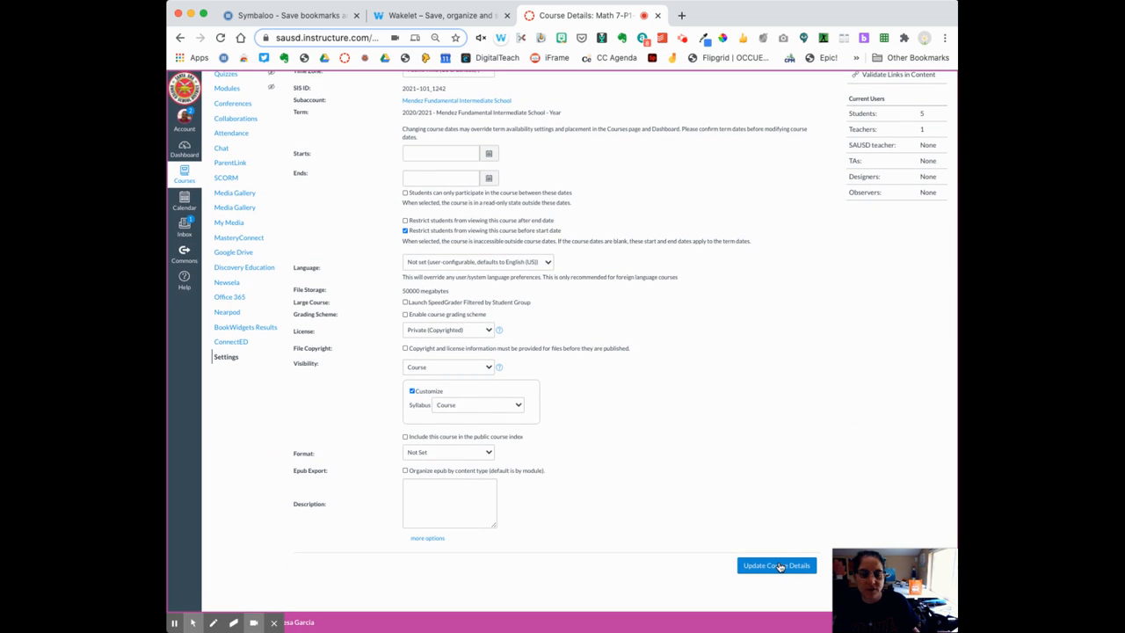
Step: Update Course Details to save the new name, then start choosing a course image
click(777, 565)
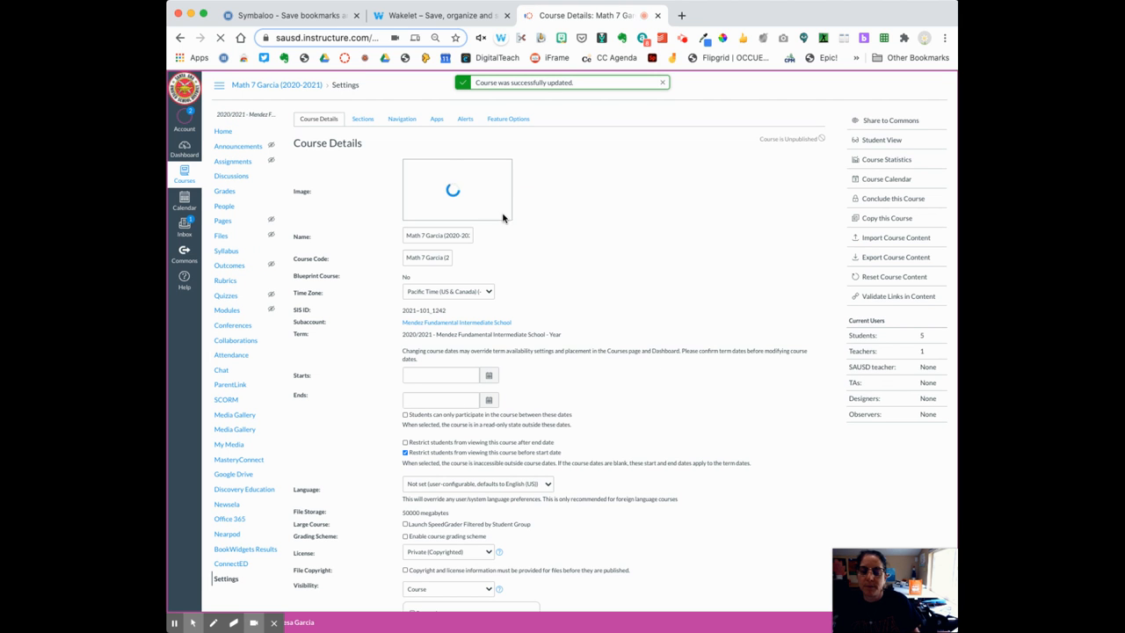
click(457, 190)
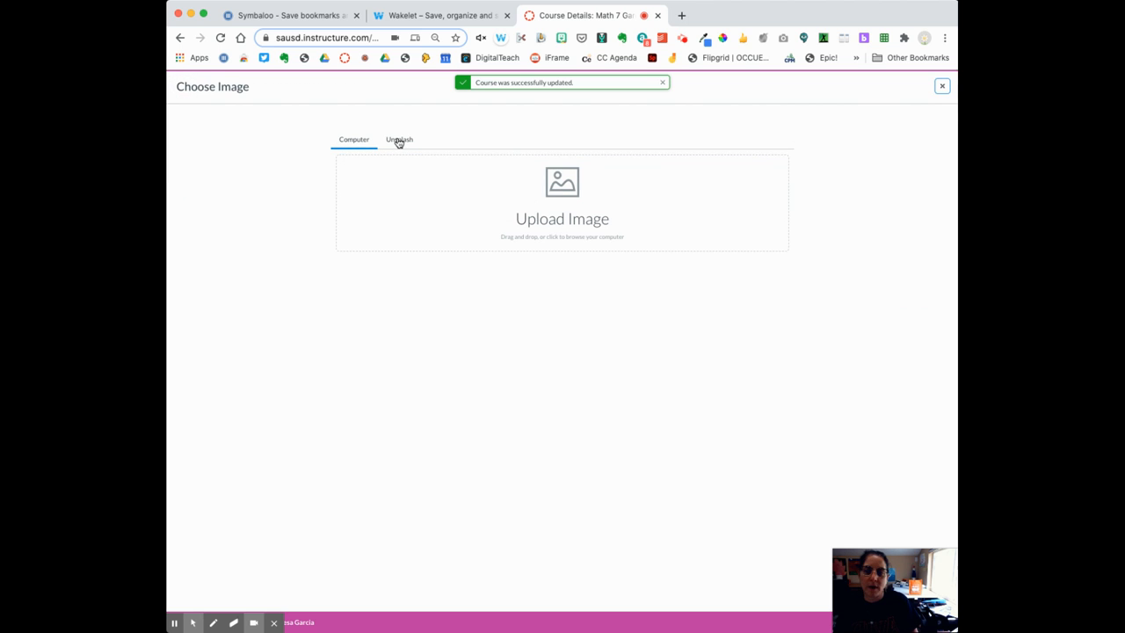
Step: Search Unsplash for 'flower' and pick the white flower photo as the course image
click(399, 139)
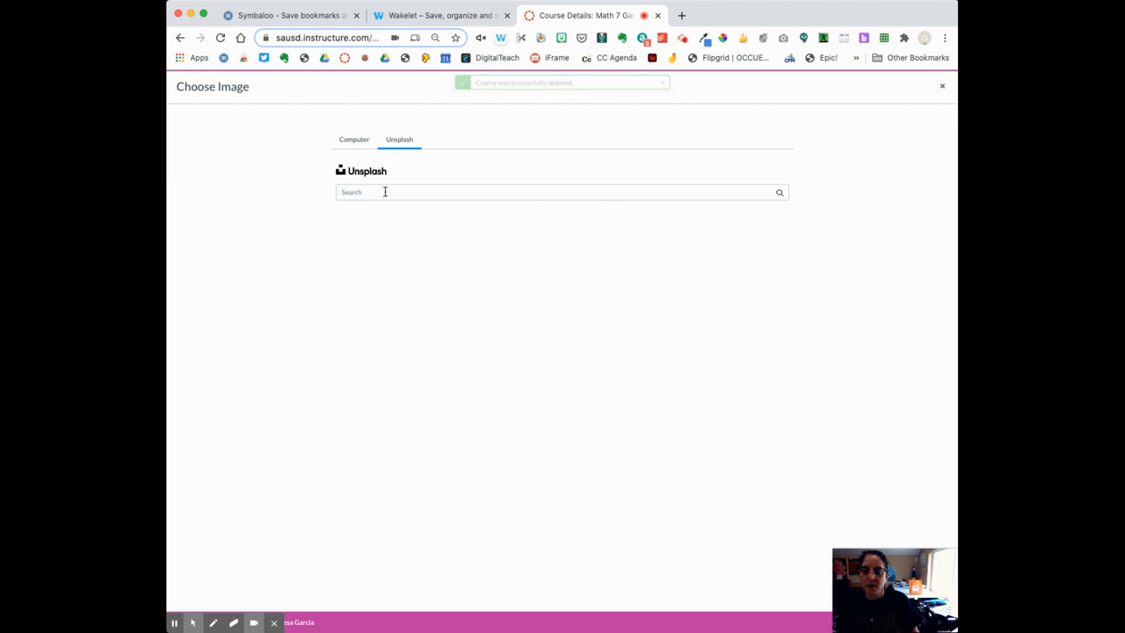
text(flower)
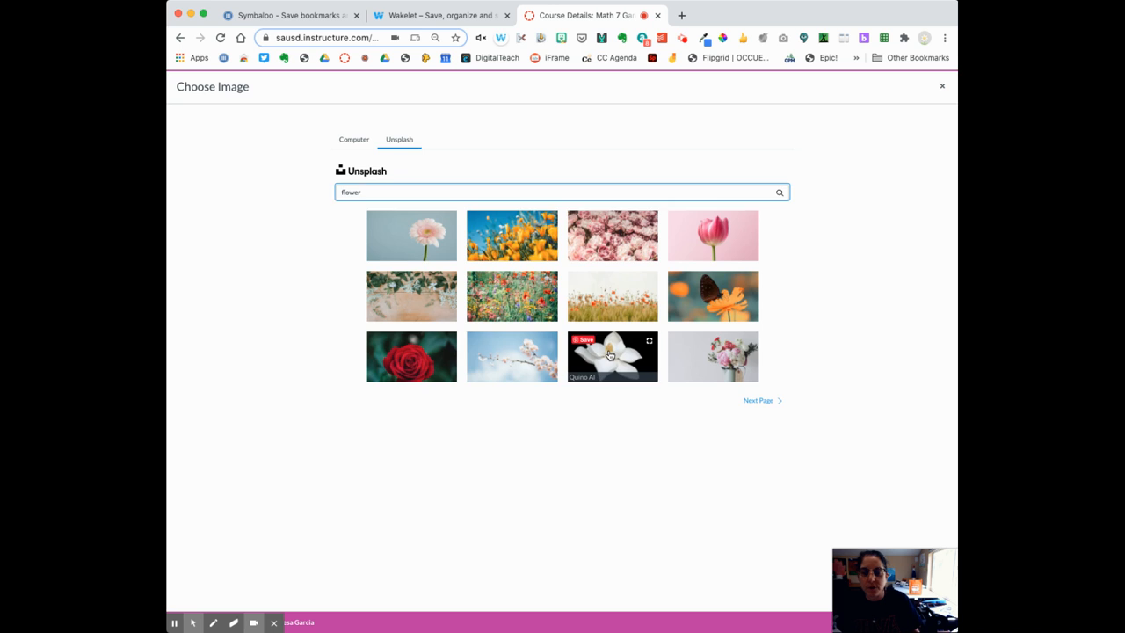
click(611, 355)
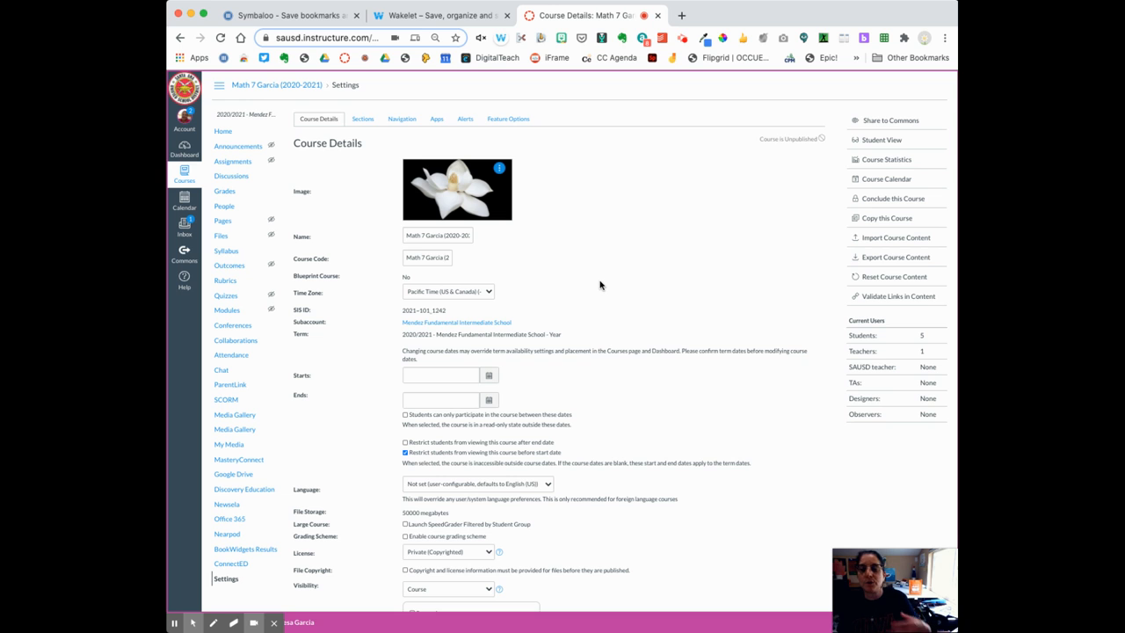
Step: Set course Visibility to Public and update the course details to save it
scroll(down, 3)
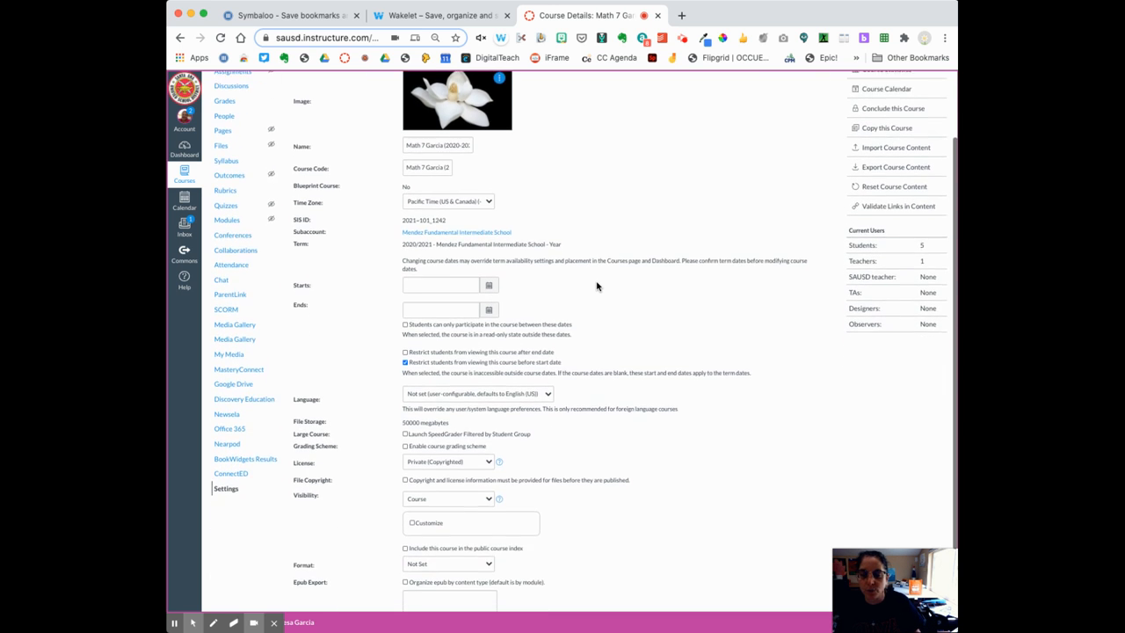
scroll(down, 3)
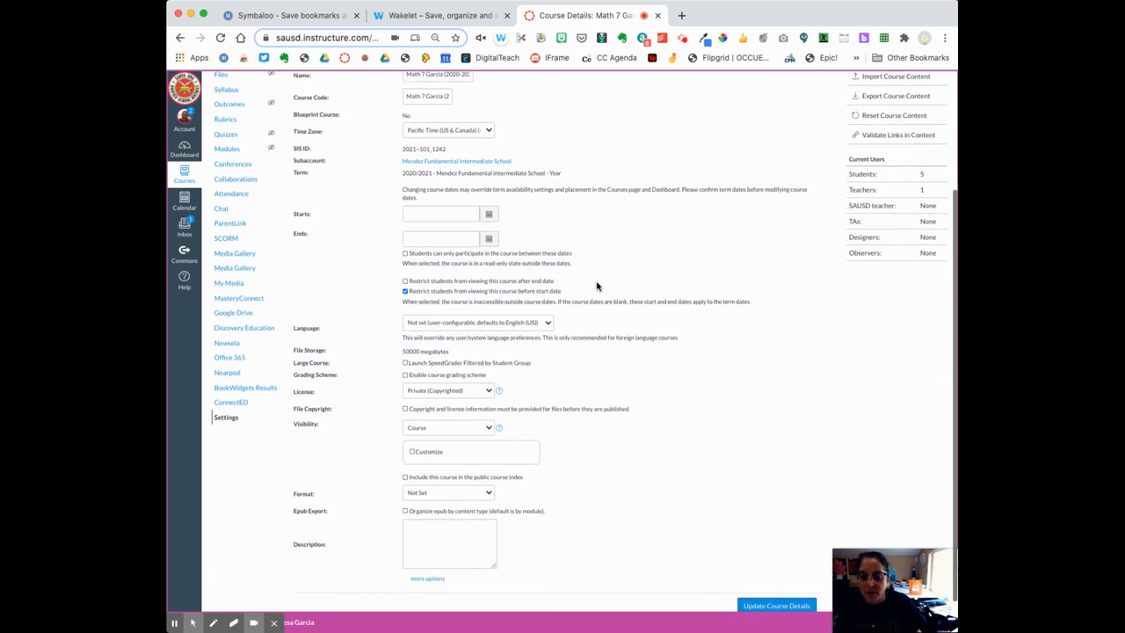
scroll(down, 3)
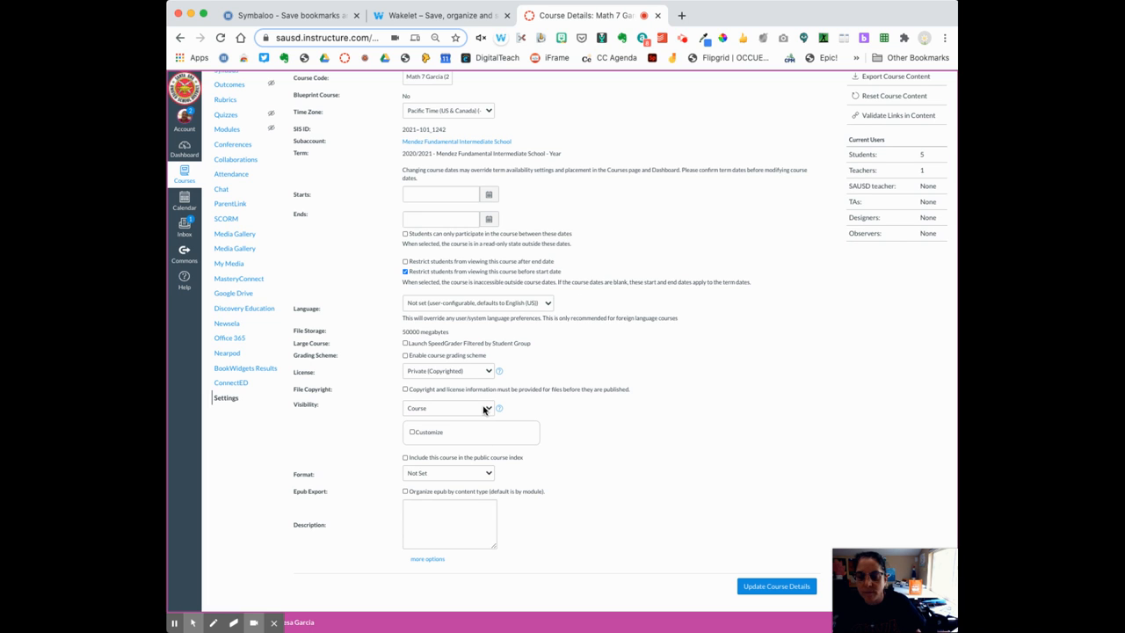
mouse_move(479, 478)
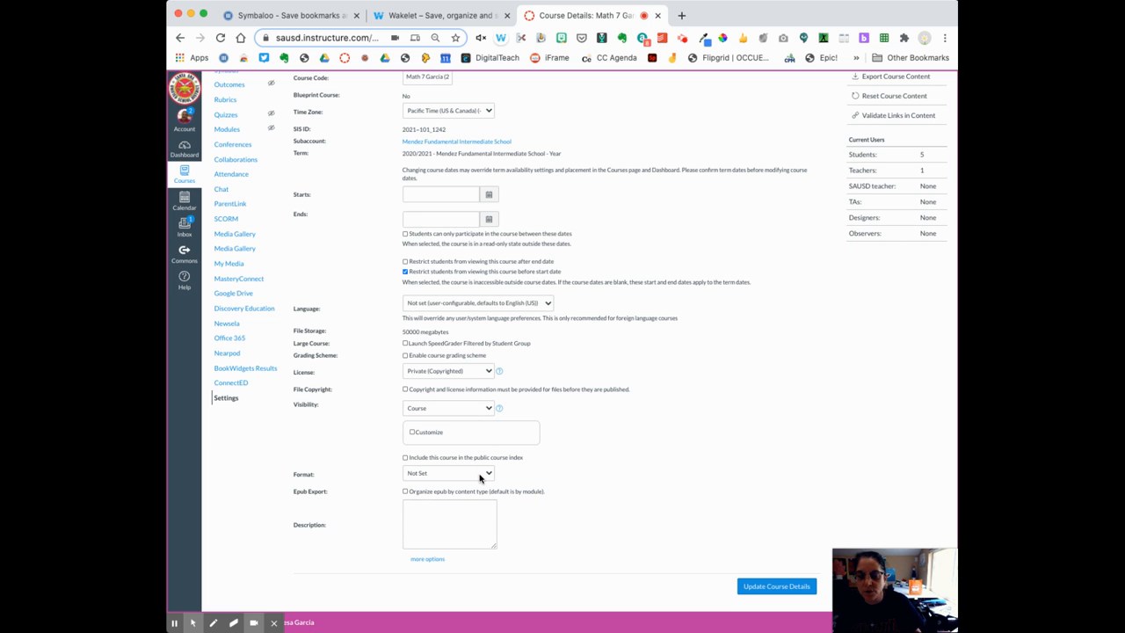
click(448, 473)
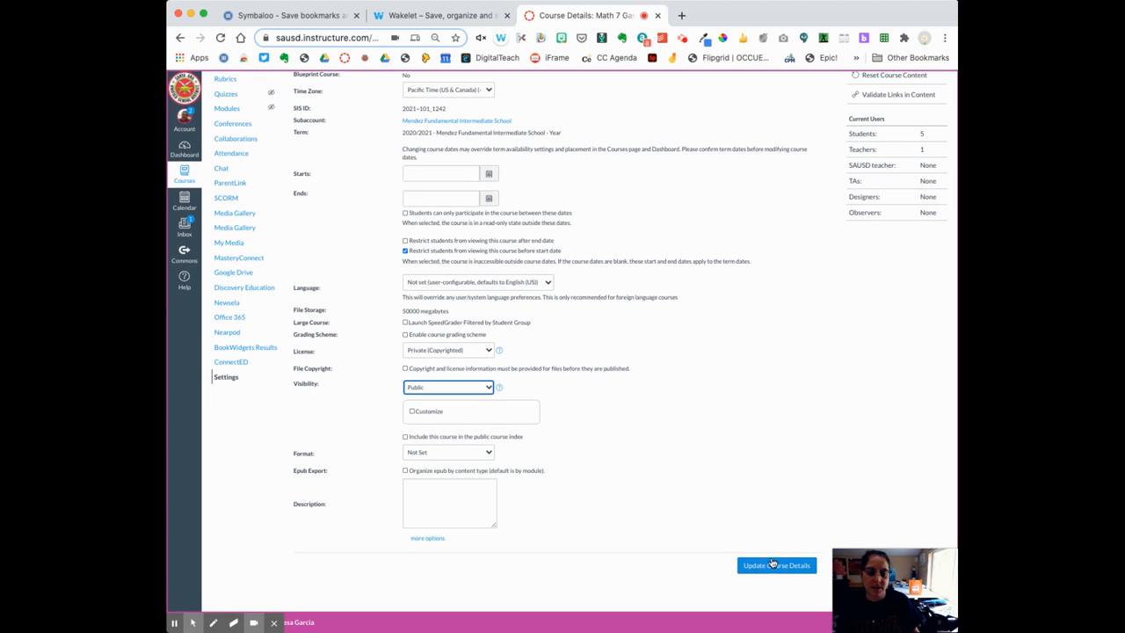
click(777, 565)
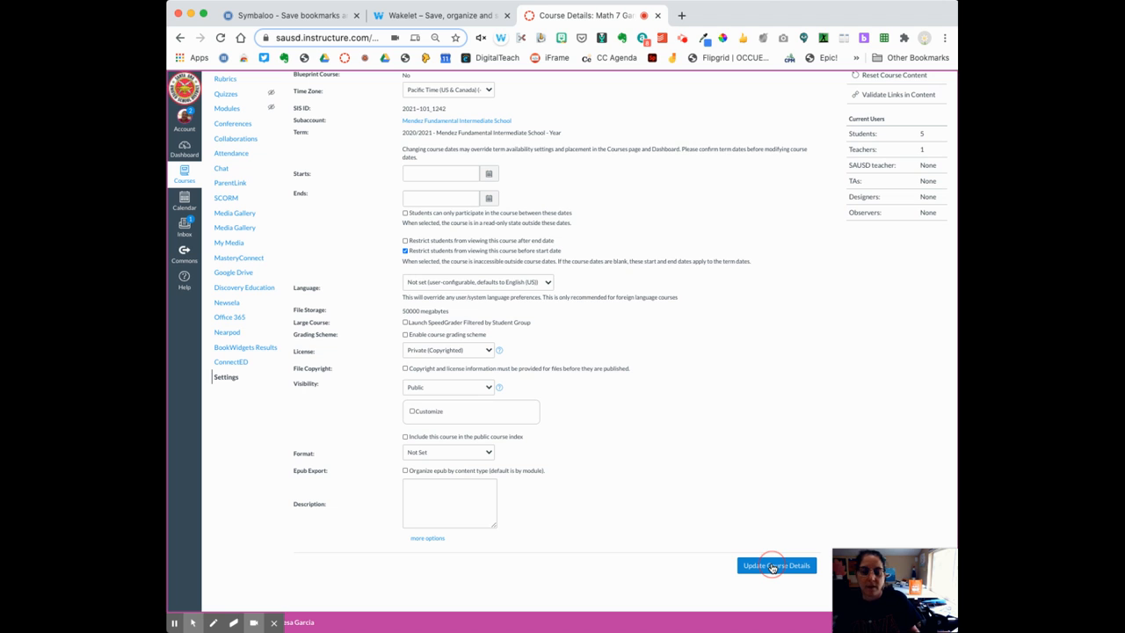
click(775, 566)
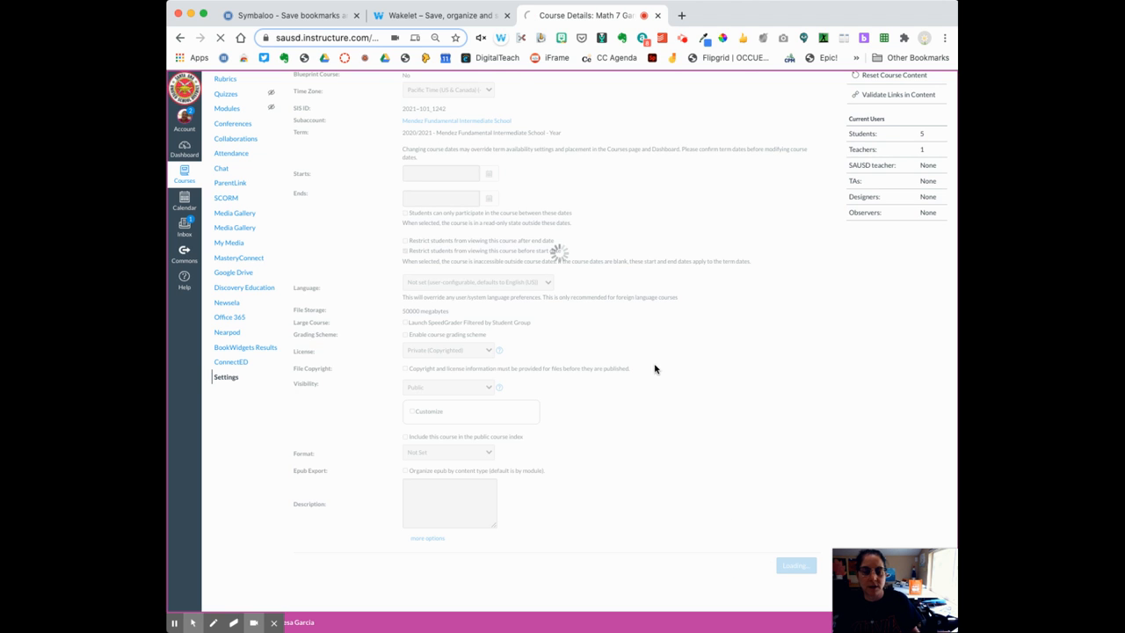